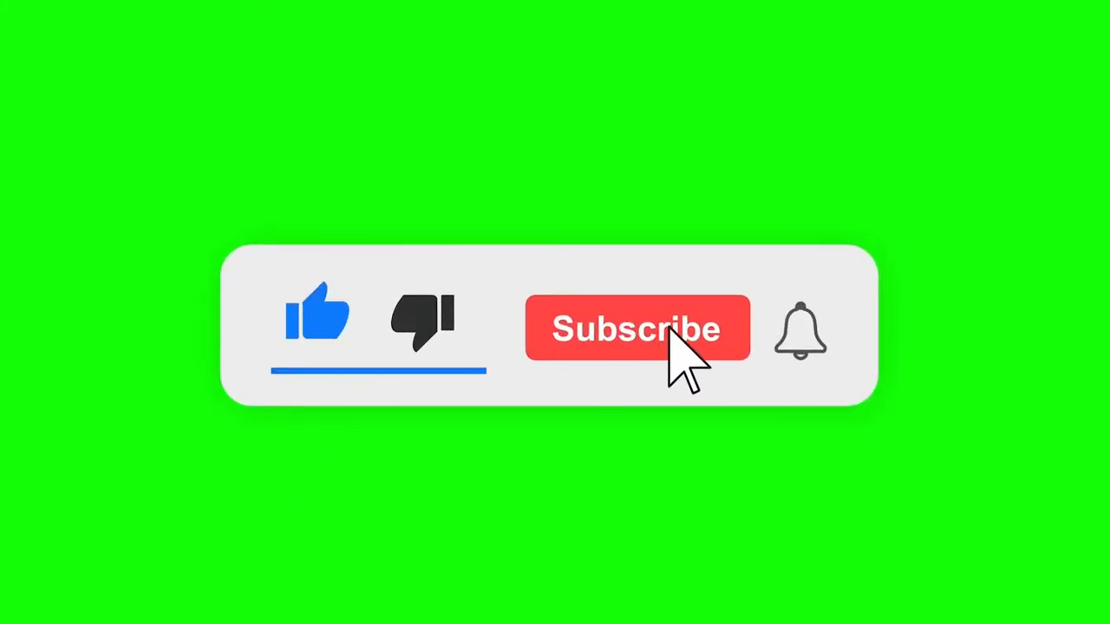
# - Let the like-and-subscribe intro finish so the iPhone Home Screen appears
pyautogui.click(637, 327)
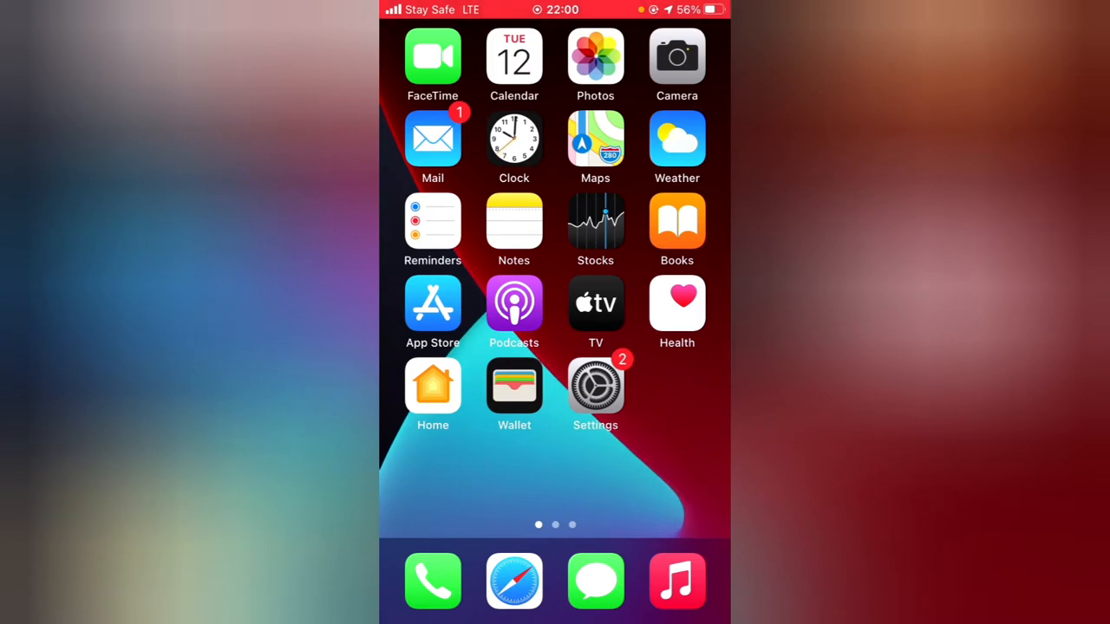
# - Swipe to the second Home Screen page and launch Telegram
pyautogui.hscroll(-3)
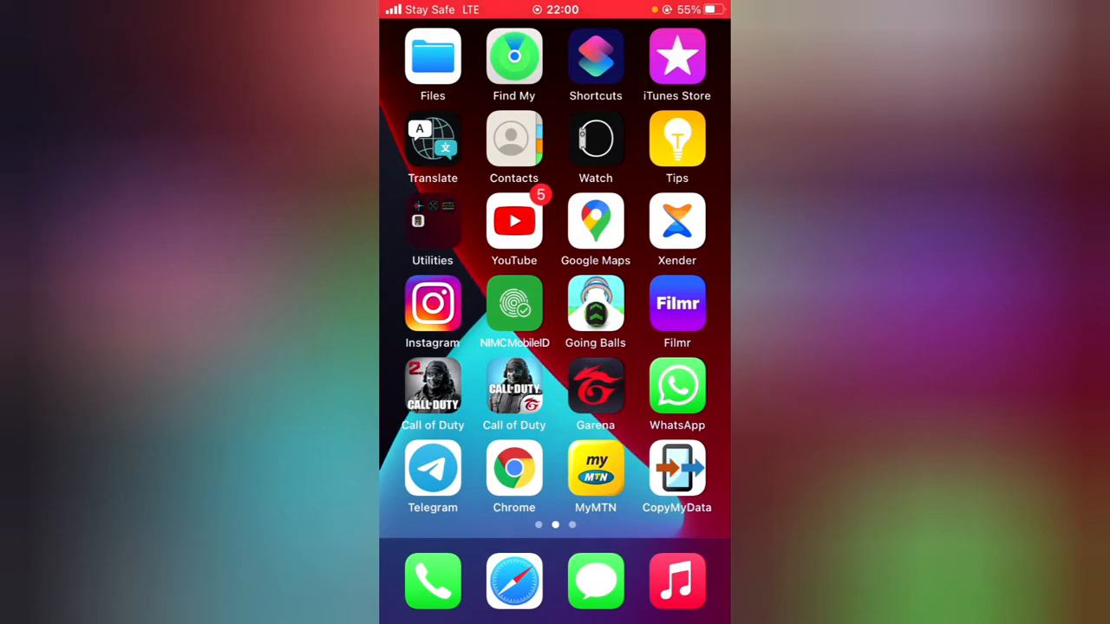
pyautogui.click(432, 468)
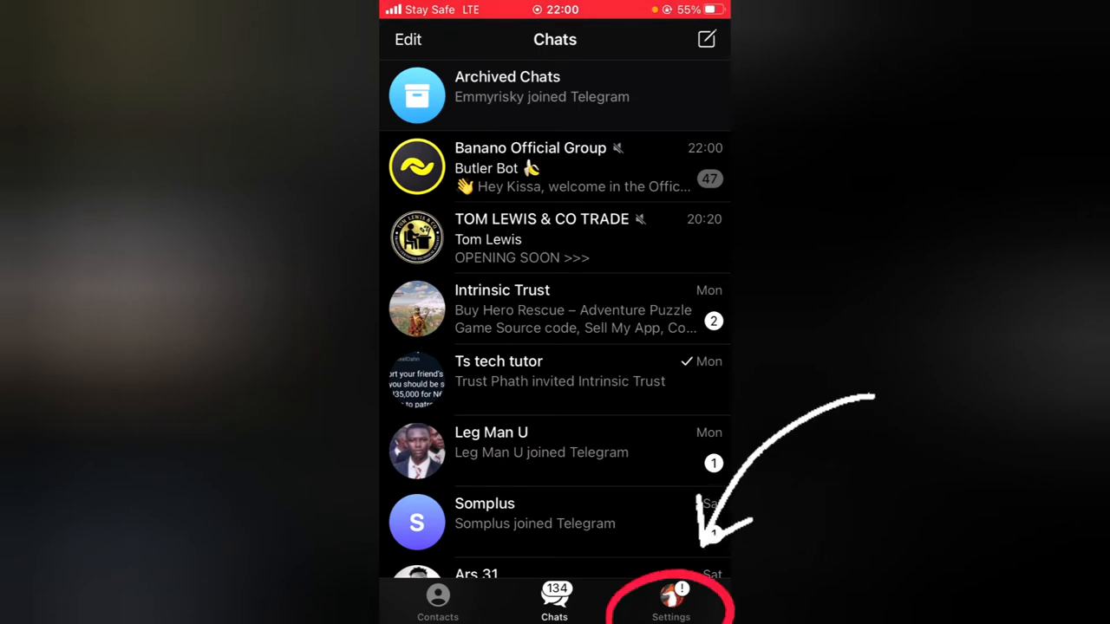
# - Enlarge the orange fox profile photo from Telegram's Settings tab
pyautogui.click(670, 601)
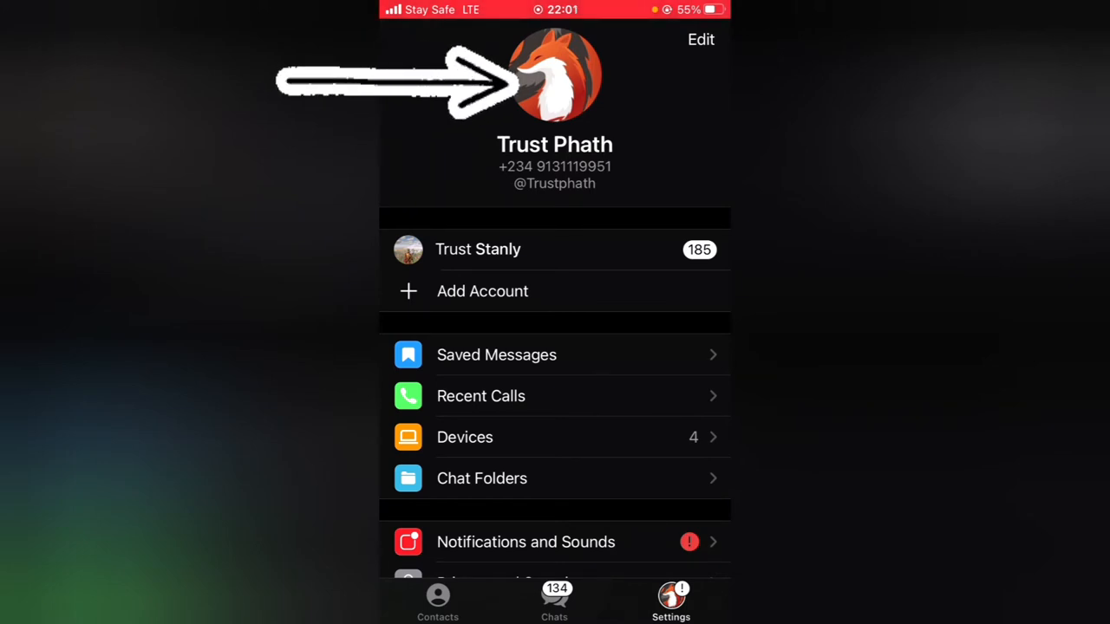
pyautogui.click(555, 74)
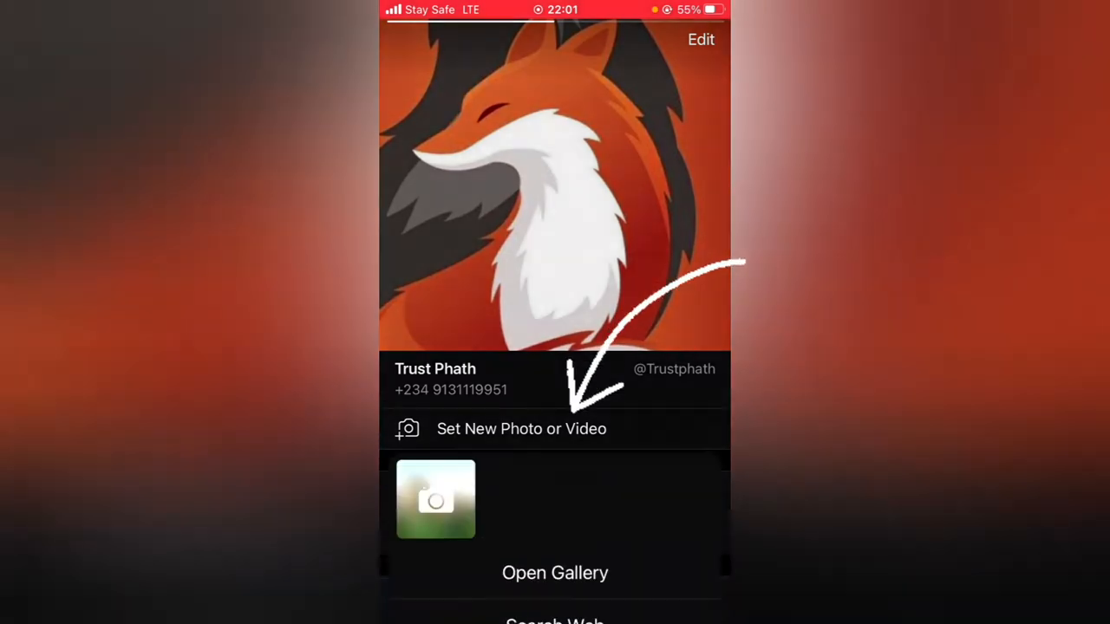
# - Grant Telegram access to more photos so the fox images appear among recent choices
pyautogui.click(555, 572)
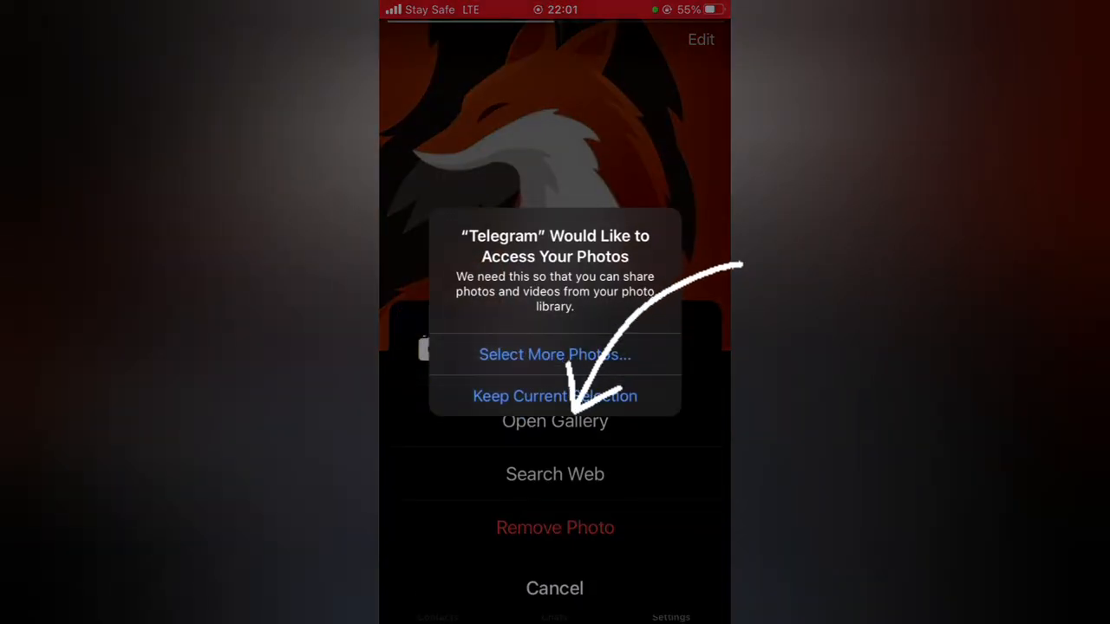
pyautogui.click(554, 354)
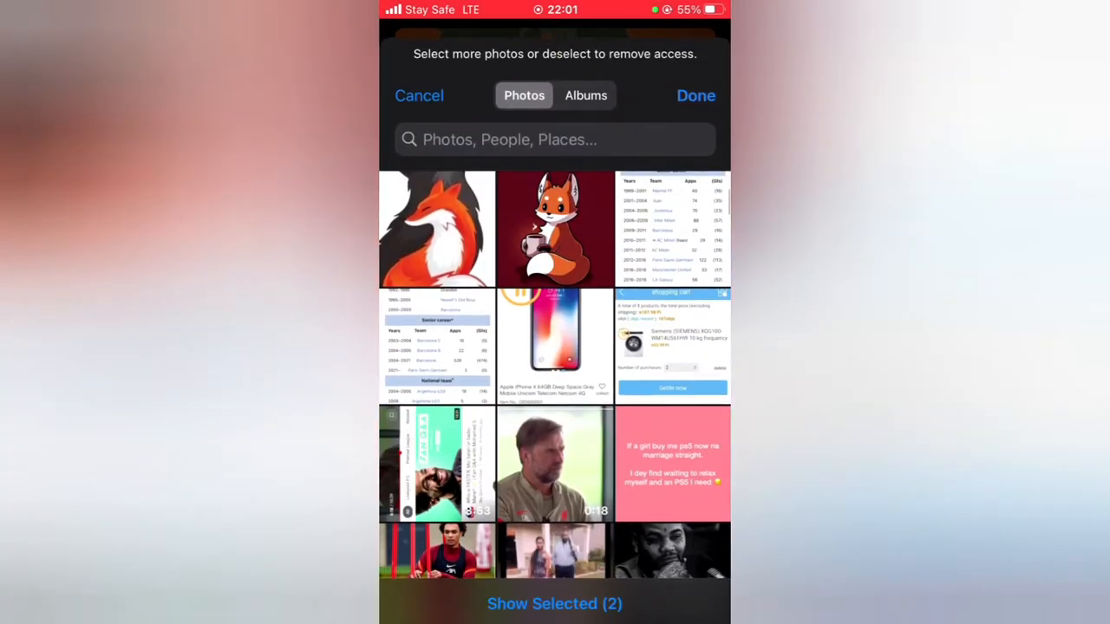
pyautogui.click(437, 229)
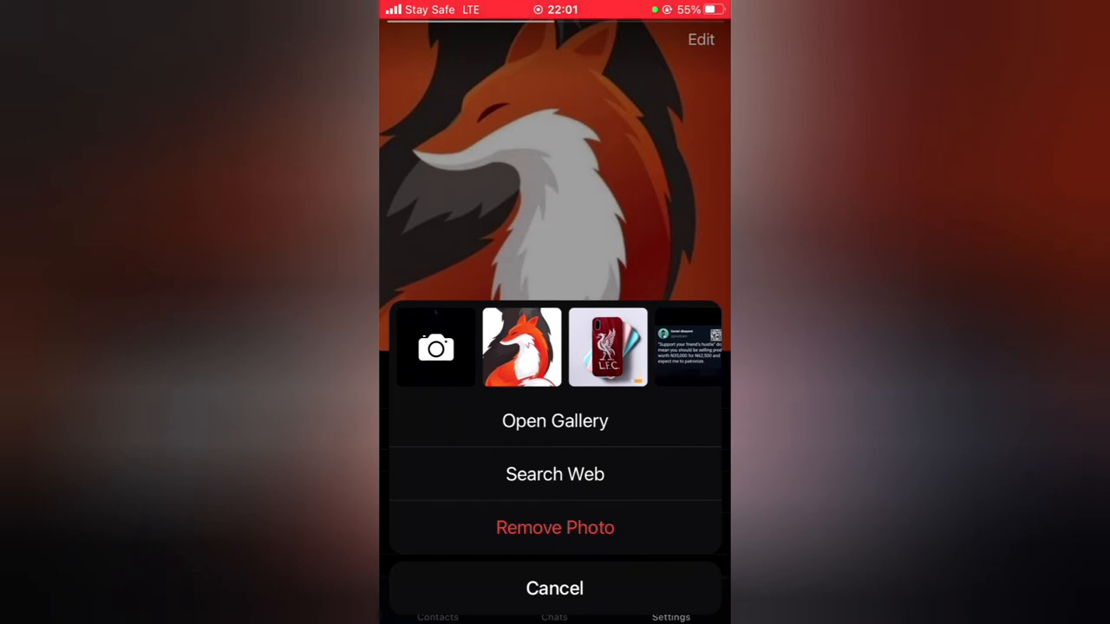
# - Pick the black-and-orange fox thumbnail and accept its crop as the profile photo
pyautogui.click(521, 347)
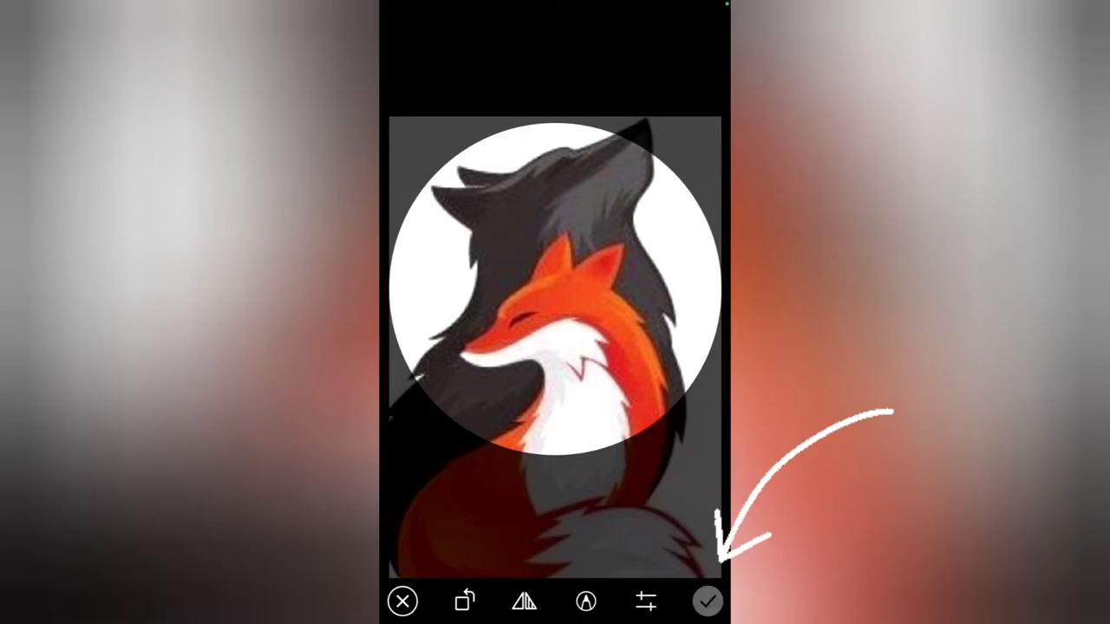
pyautogui.click(707, 601)
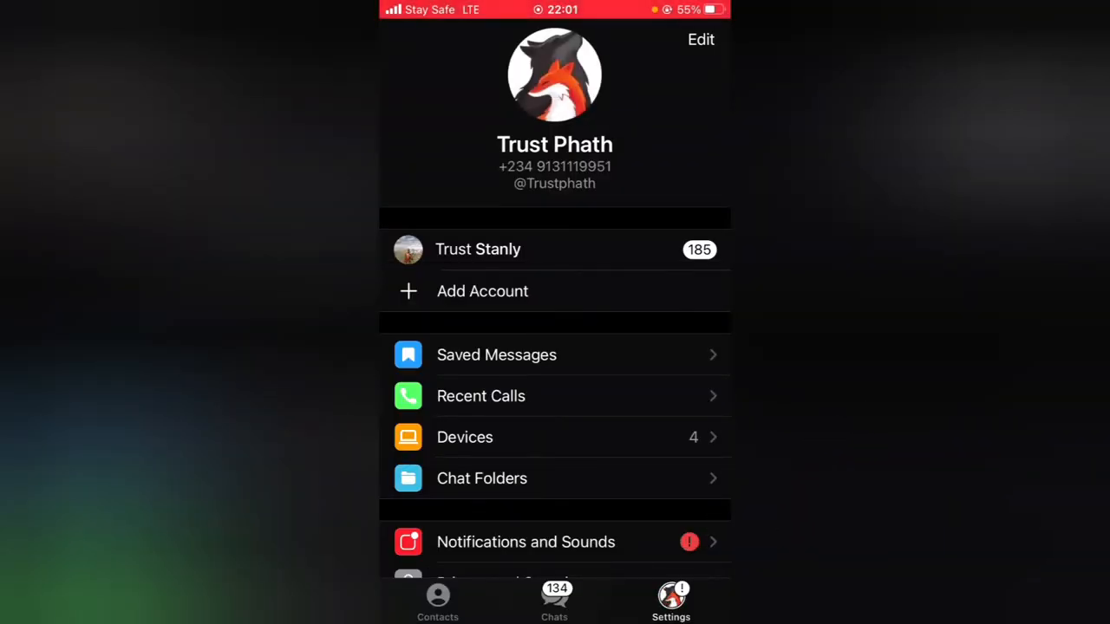
# - Open the profile photo gallery and add the cartoon fox-with-coffee picture to Telegram's allowed photos
pyautogui.click(555, 75)
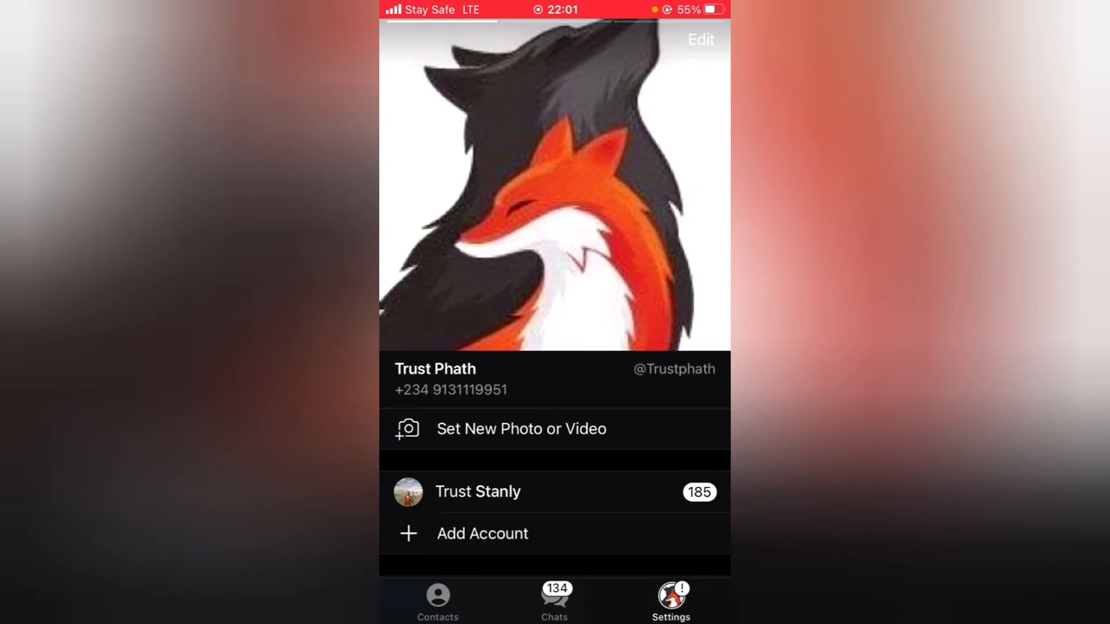
pyautogui.click(521, 428)
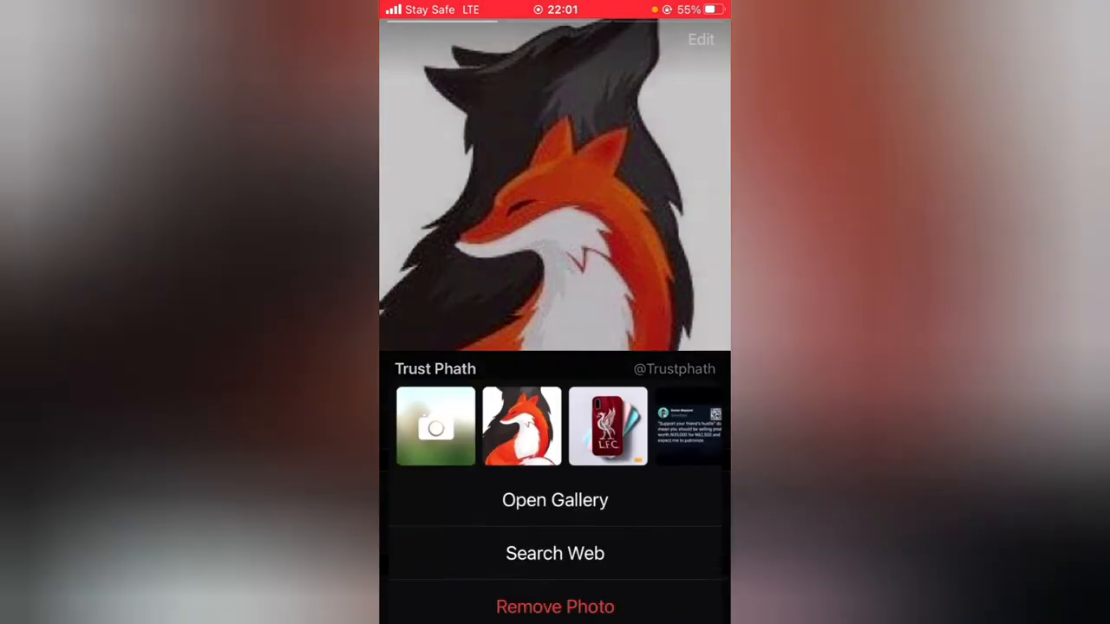
pyautogui.click(554, 500)
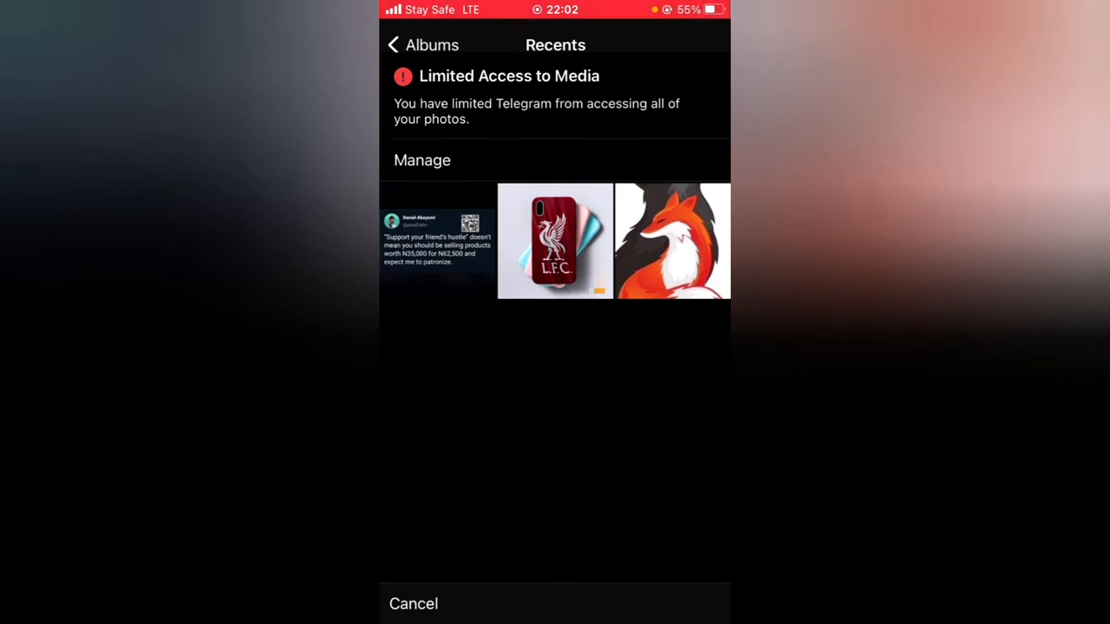
pyautogui.click(420, 45)
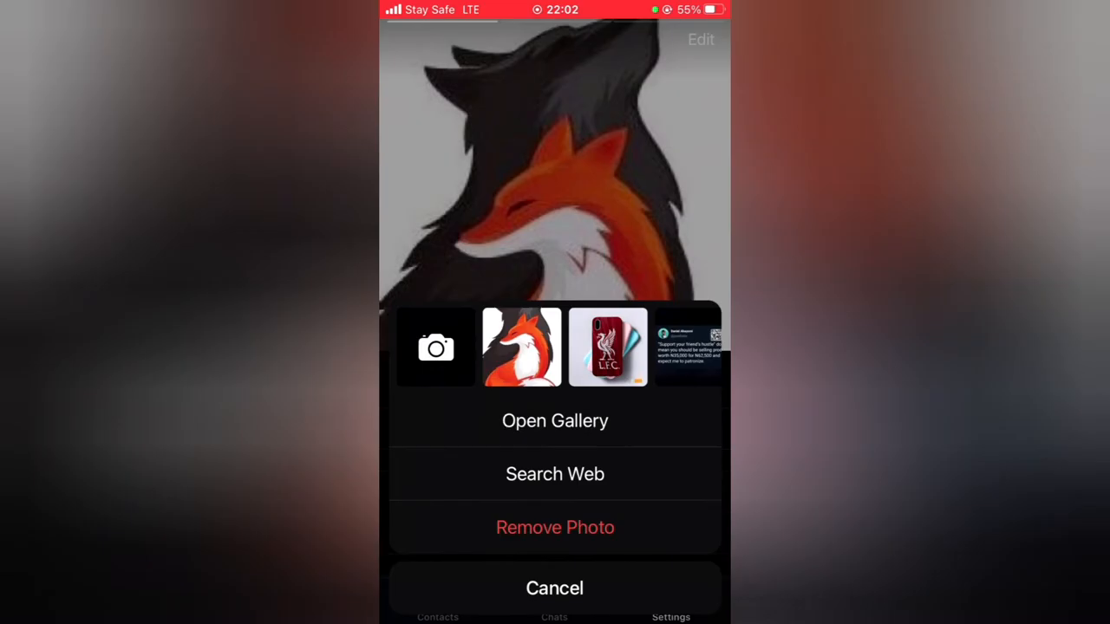
pyautogui.click(555, 421)
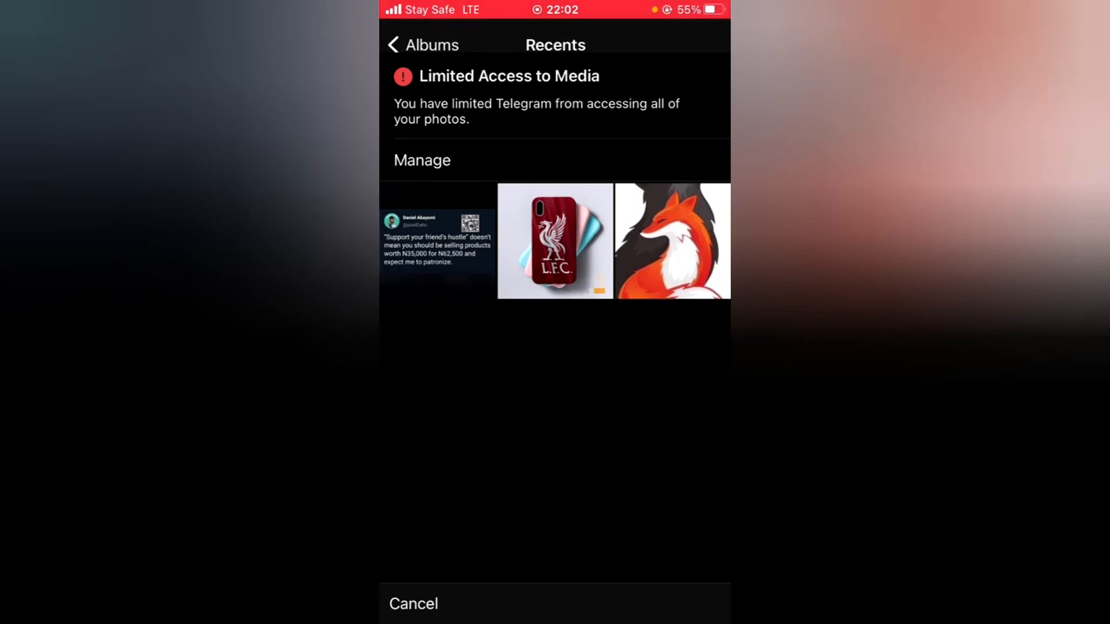
pyautogui.click(423, 160)
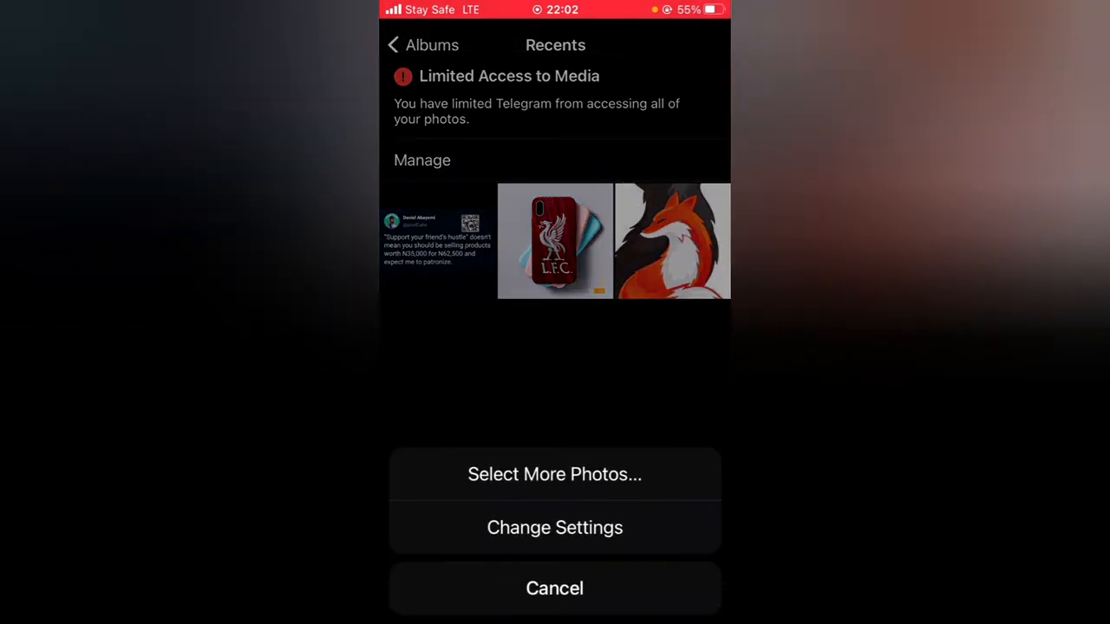
pyautogui.click(554, 473)
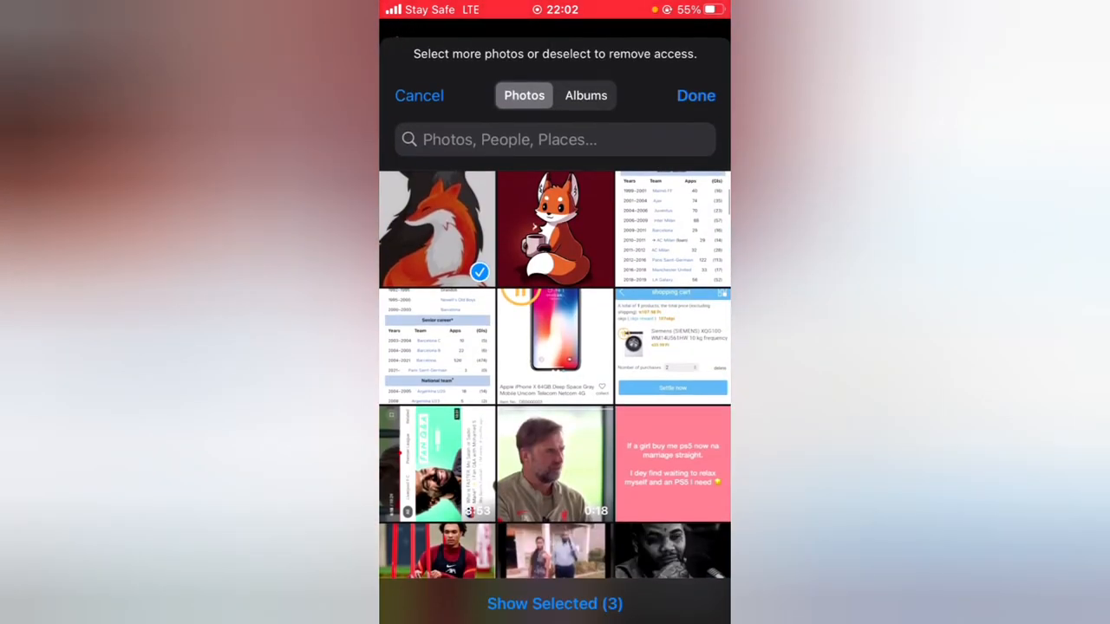
pyautogui.click(554, 229)
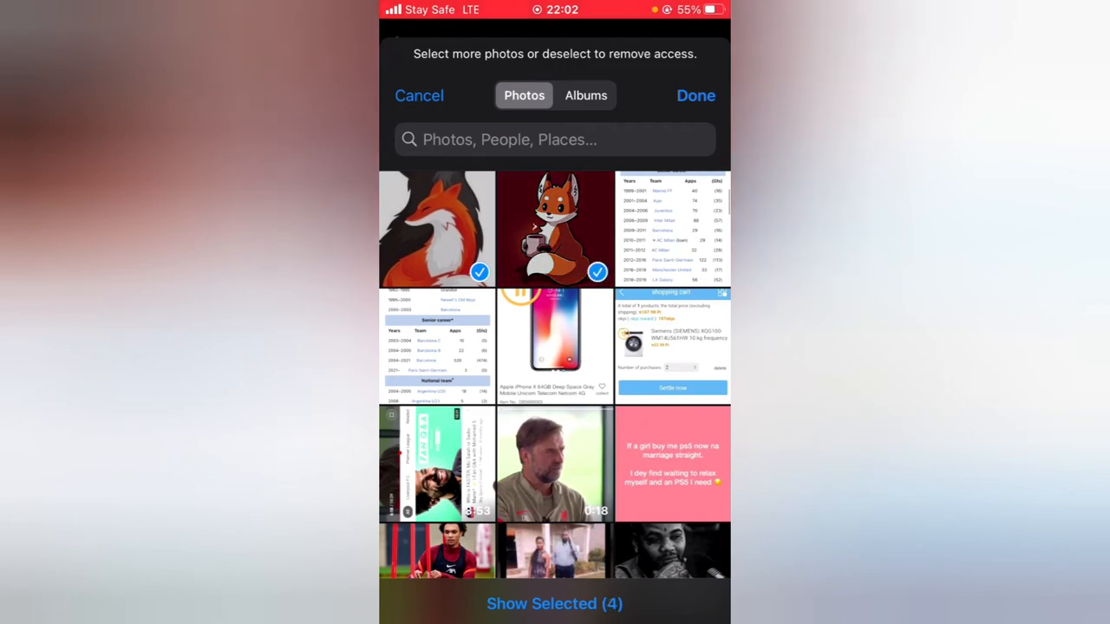
pyautogui.click(696, 96)
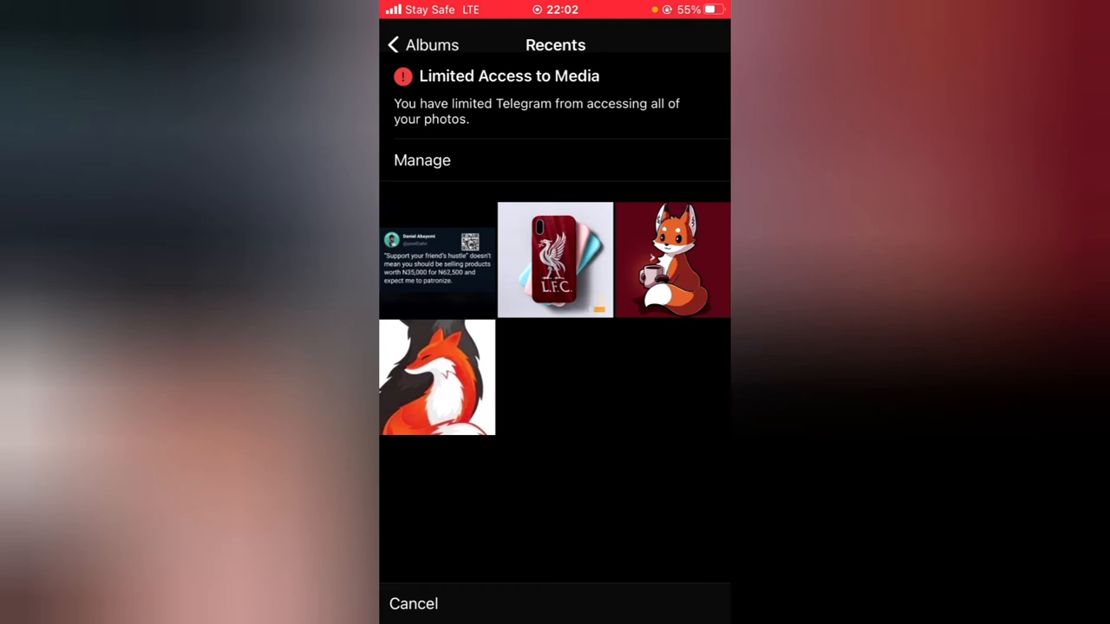
# - Pick the cartoon fox-with-coffee picture and accept its crop as the profile photo
pyautogui.click(672, 259)
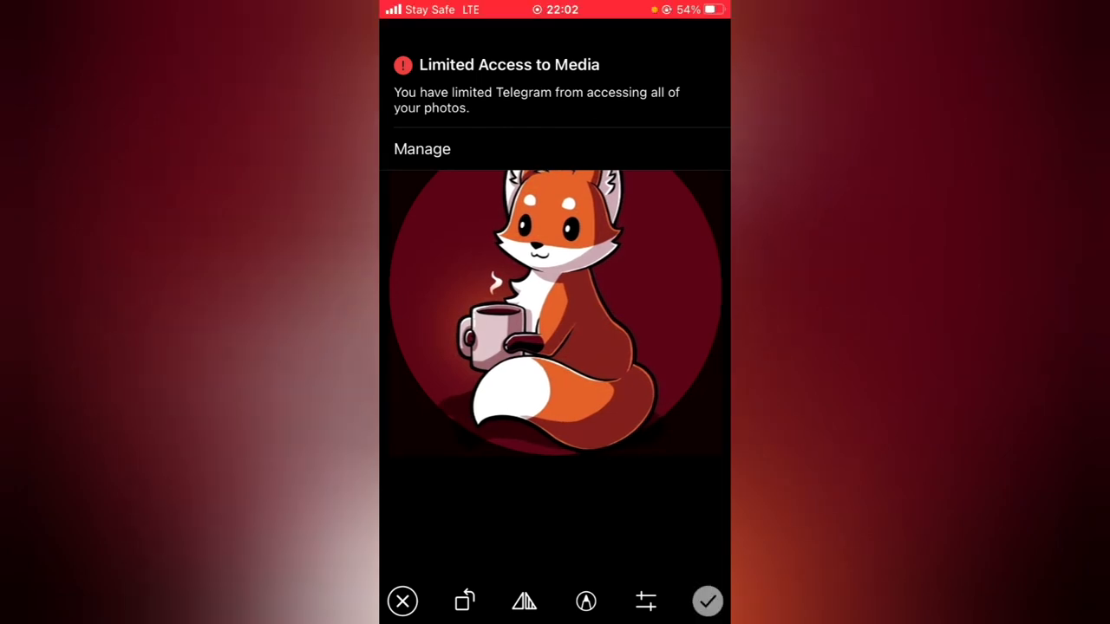
pyautogui.click(707, 601)
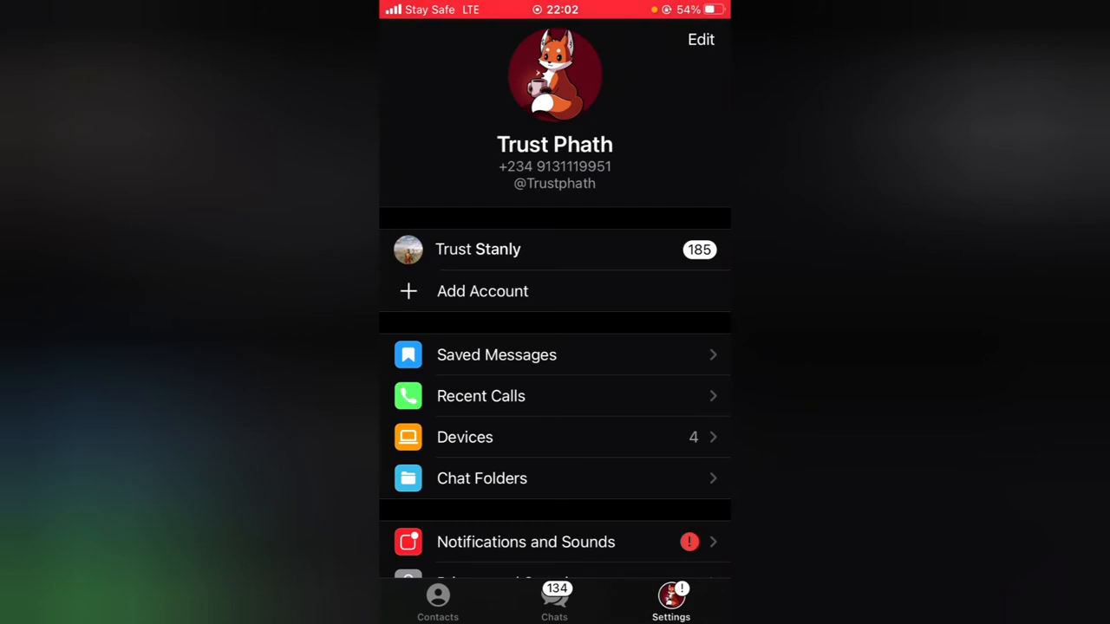
# - Reopen the profile photo gallery and bring up its limited photo access Manage options
pyautogui.click(555, 73)
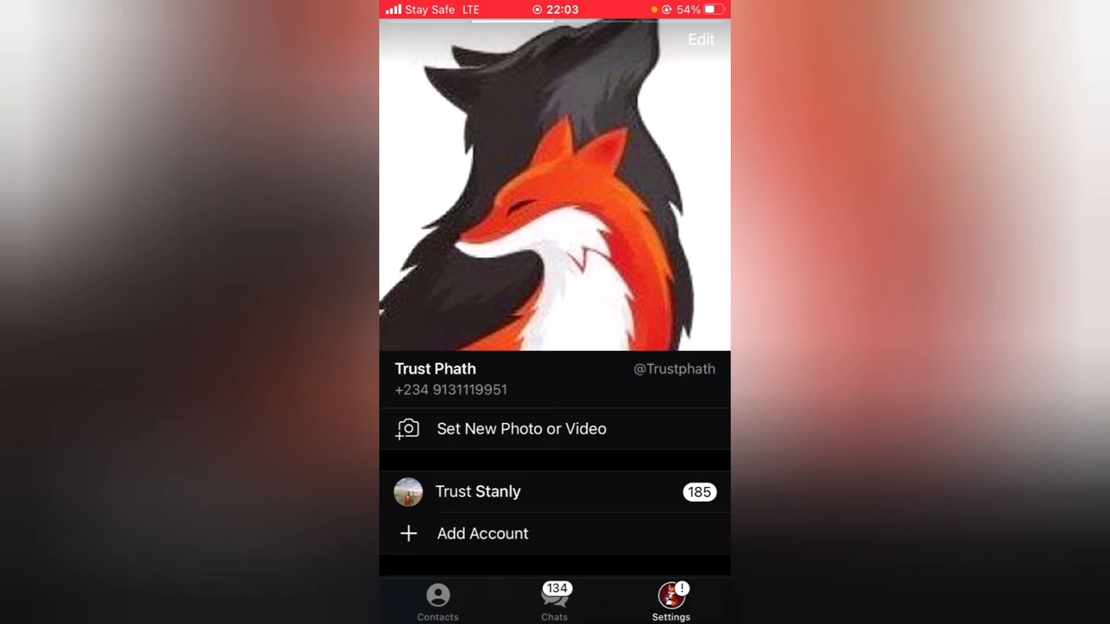
pyautogui.click(522, 429)
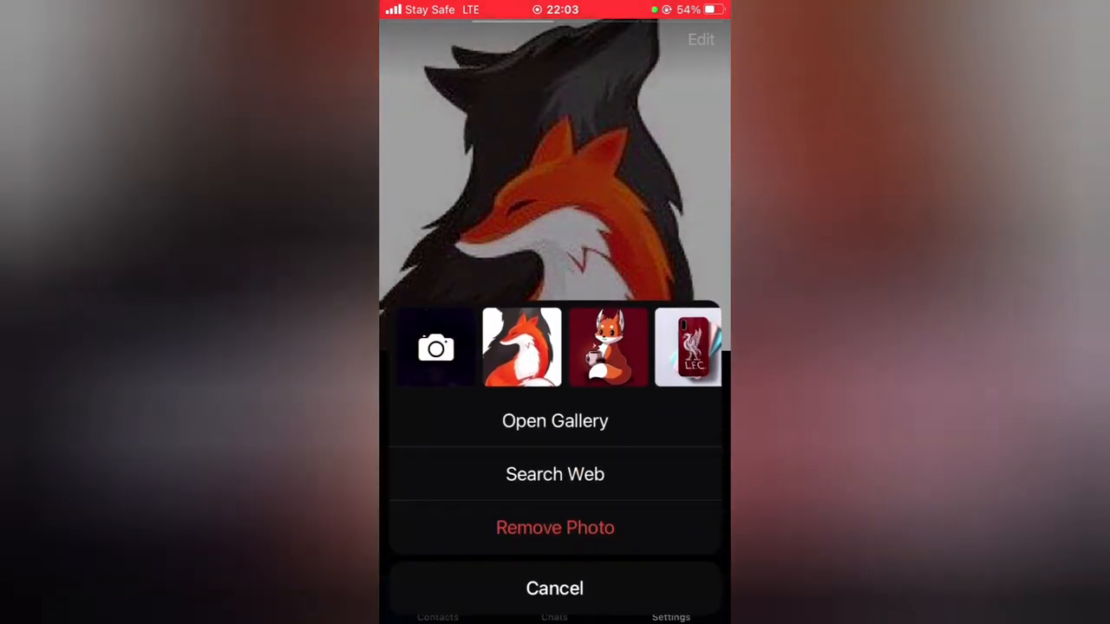
pyautogui.click(554, 420)
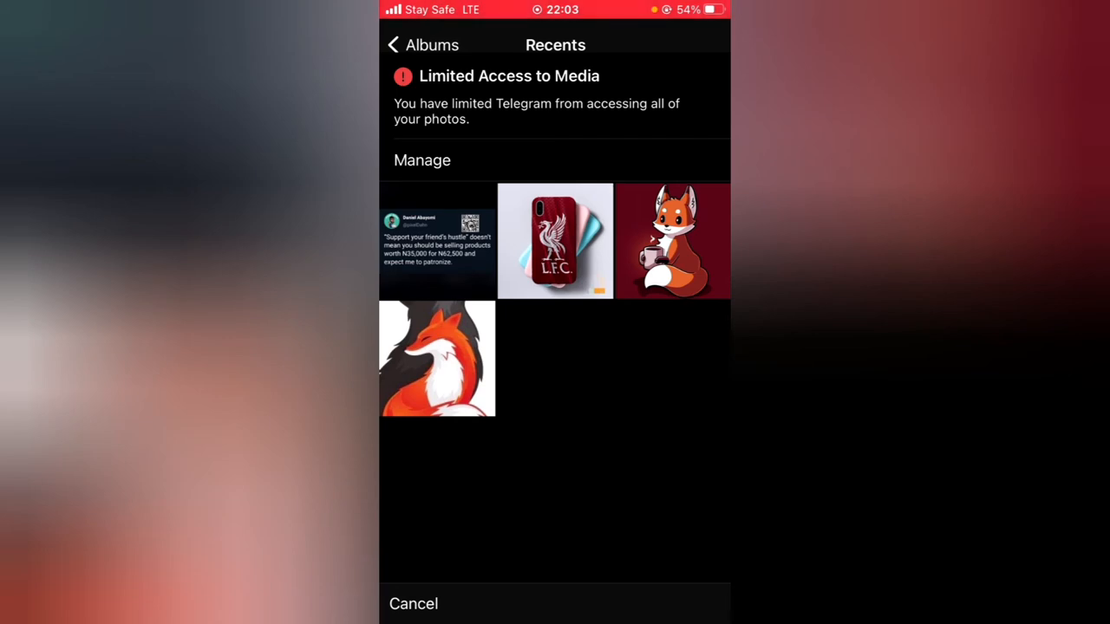
pyautogui.click(422, 160)
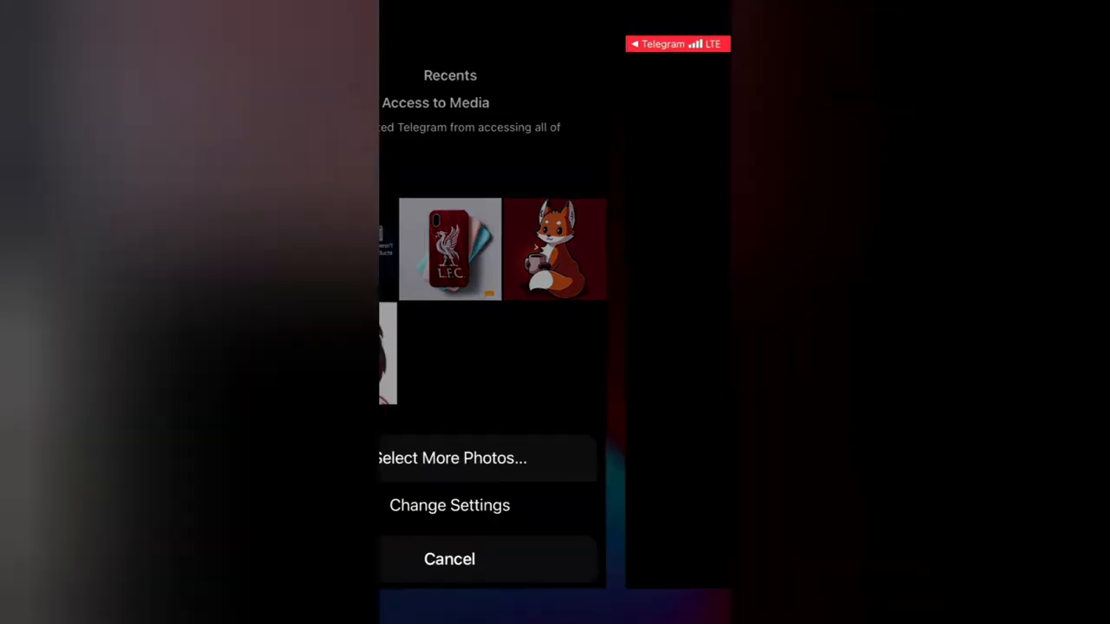
# - Set Telegram's Photos permission to All Photos in iOS Settings, then return Home
pyautogui.click(449, 505)
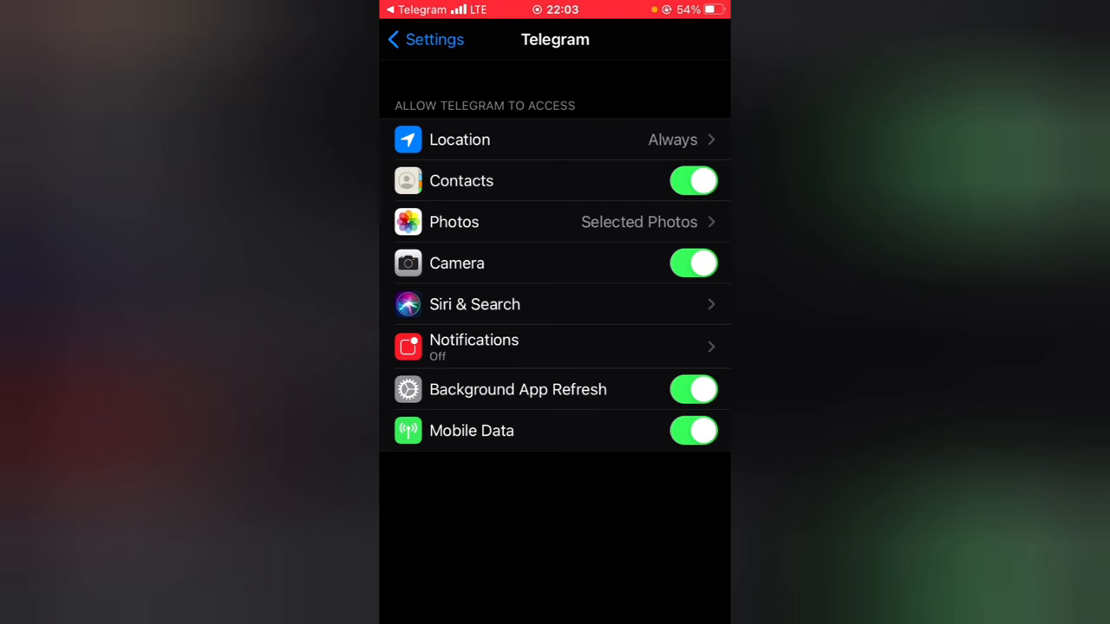
pyautogui.click(555, 222)
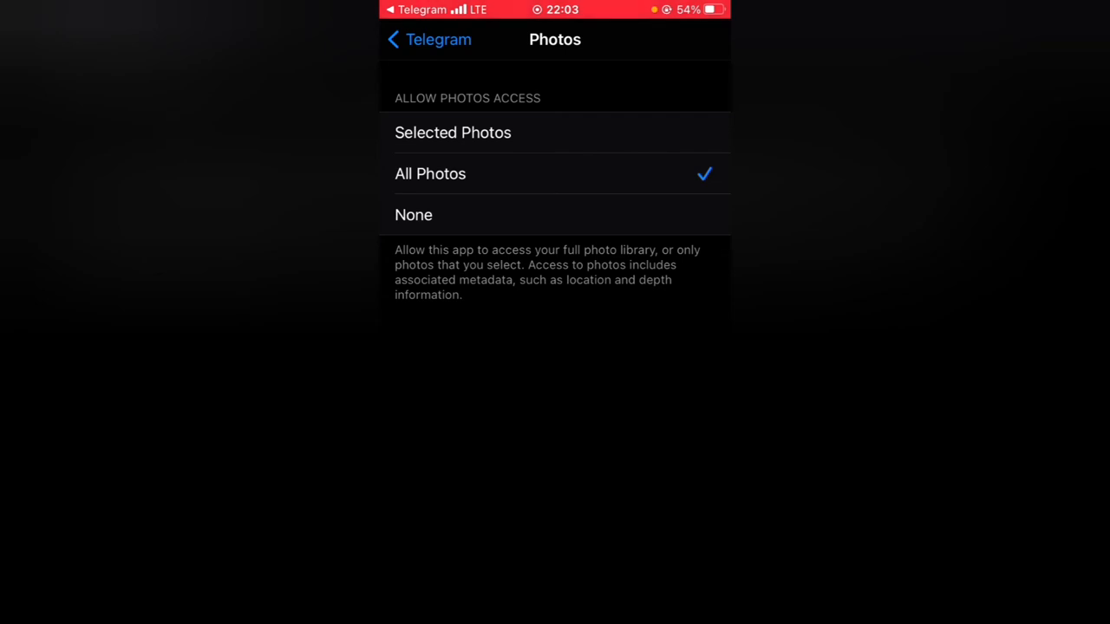
pyautogui.click(425, 39)
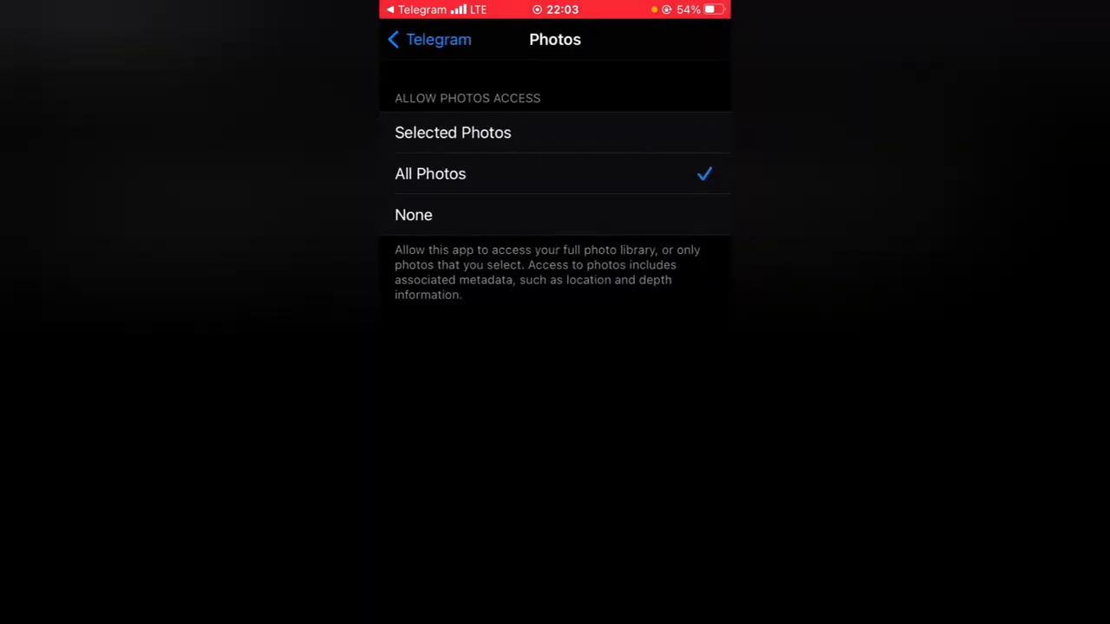
pyautogui.click(453, 133)
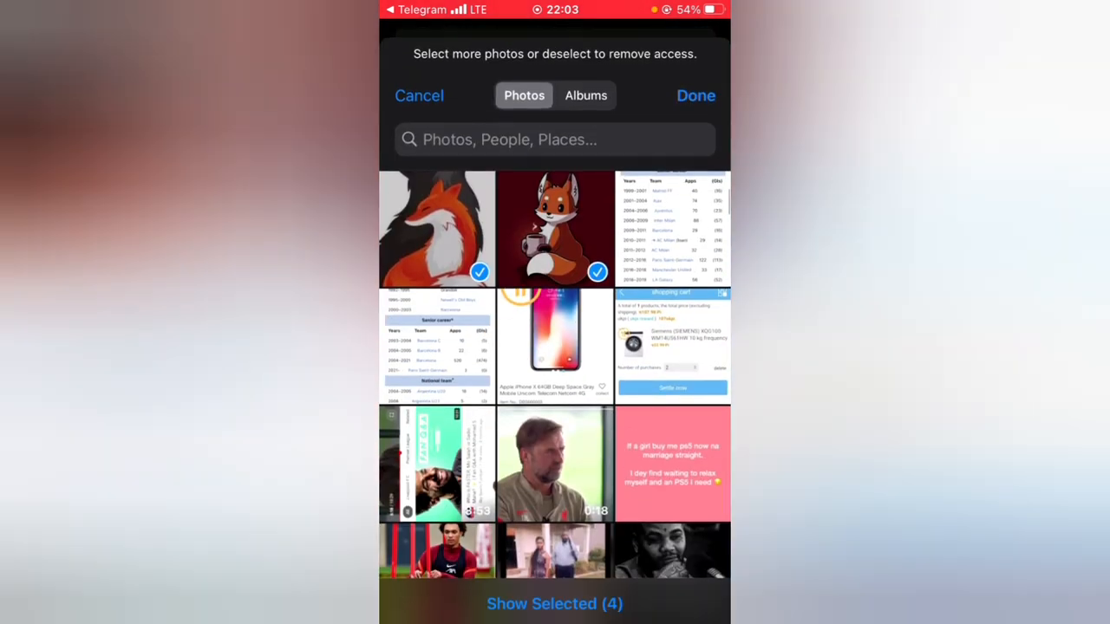
pyautogui.click(697, 96)
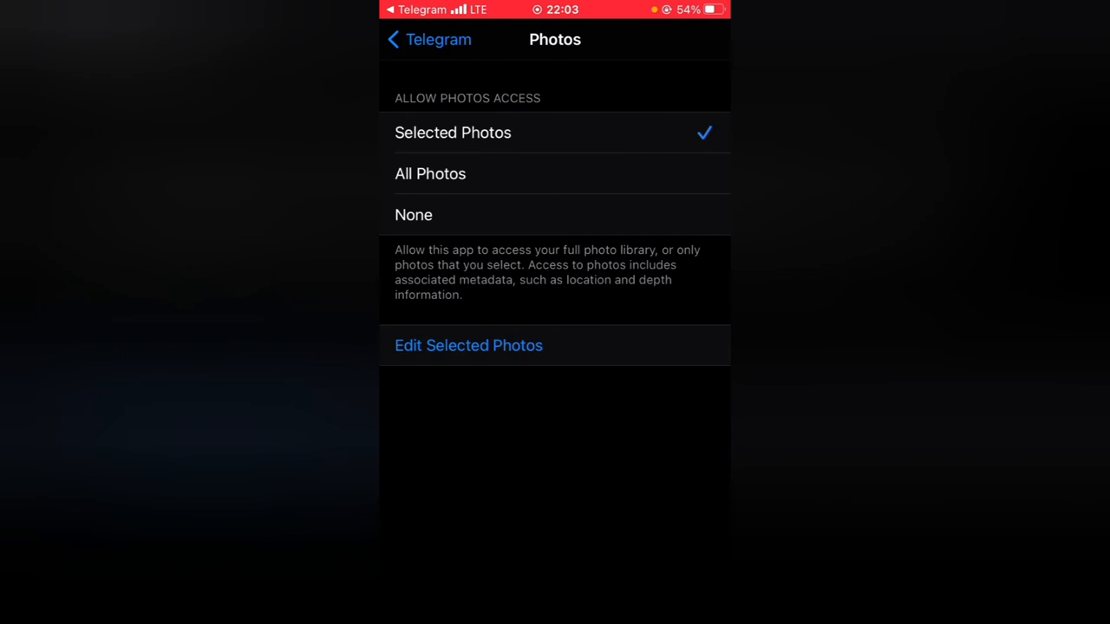
pyautogui.click(426, 39)
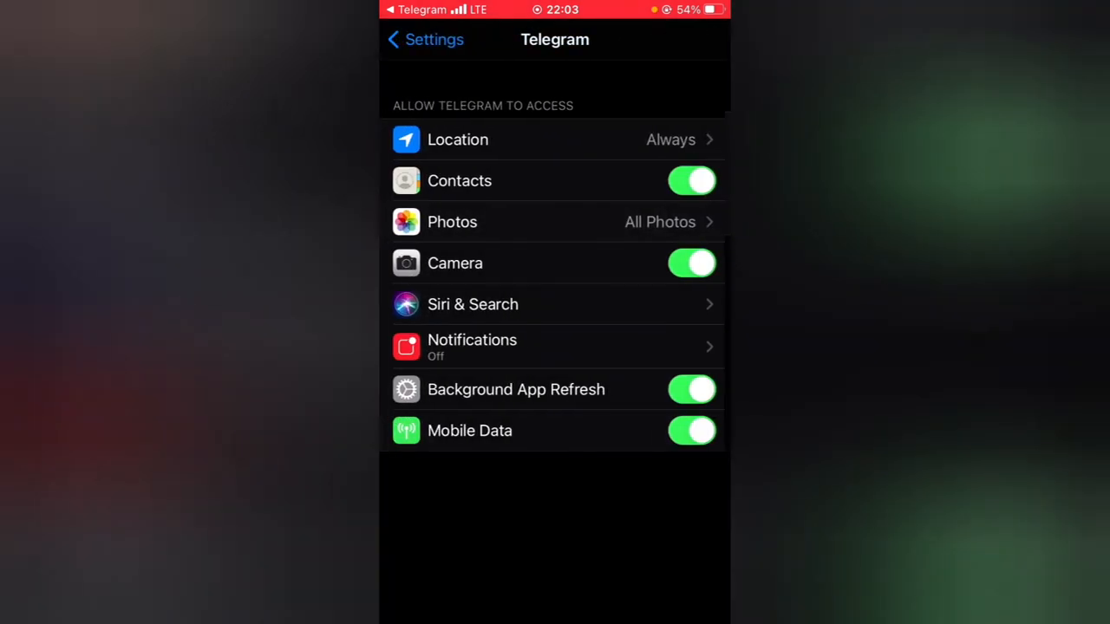
pyautogui.click(425, 39)
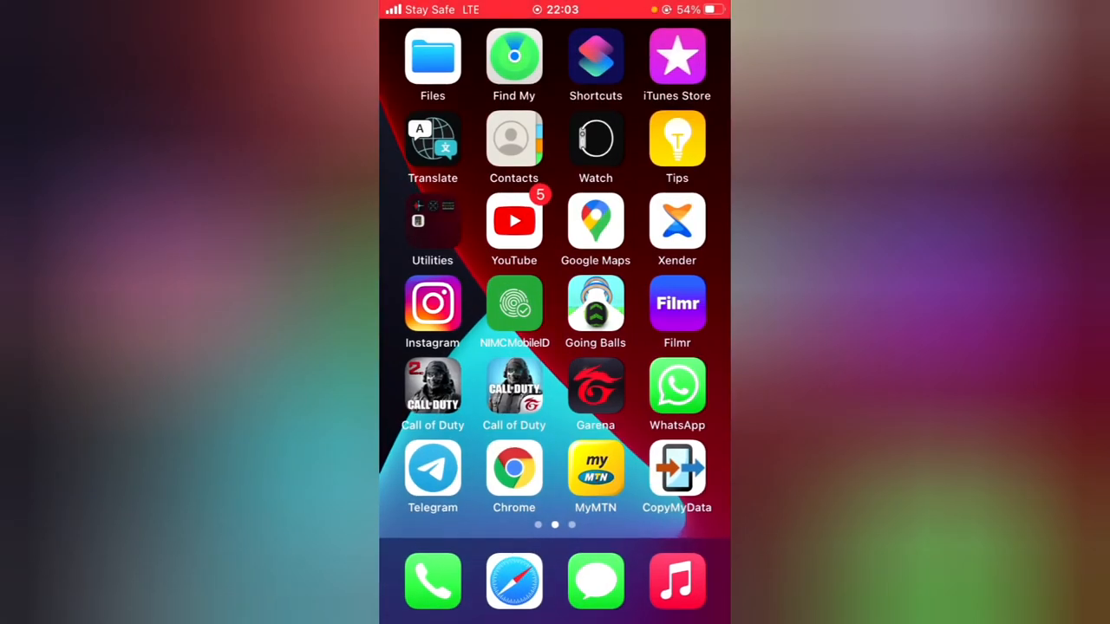
# - Reopen Telegram and open the profile photo gallery on the full Recents album
pyautogui.click(432, 468)
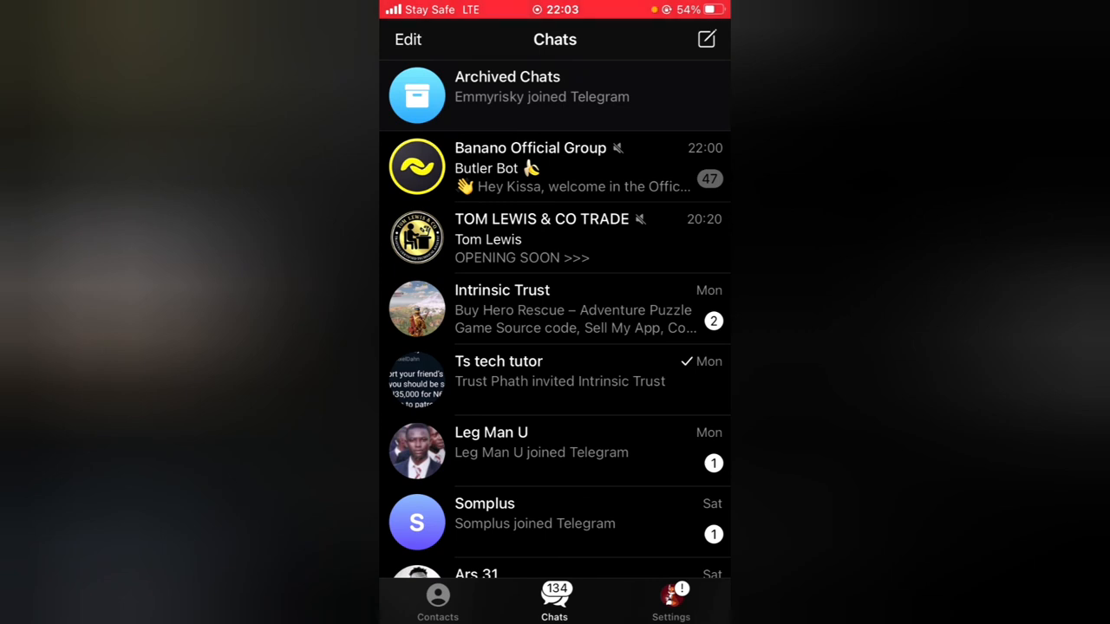
pyautogui.click(670, 602)
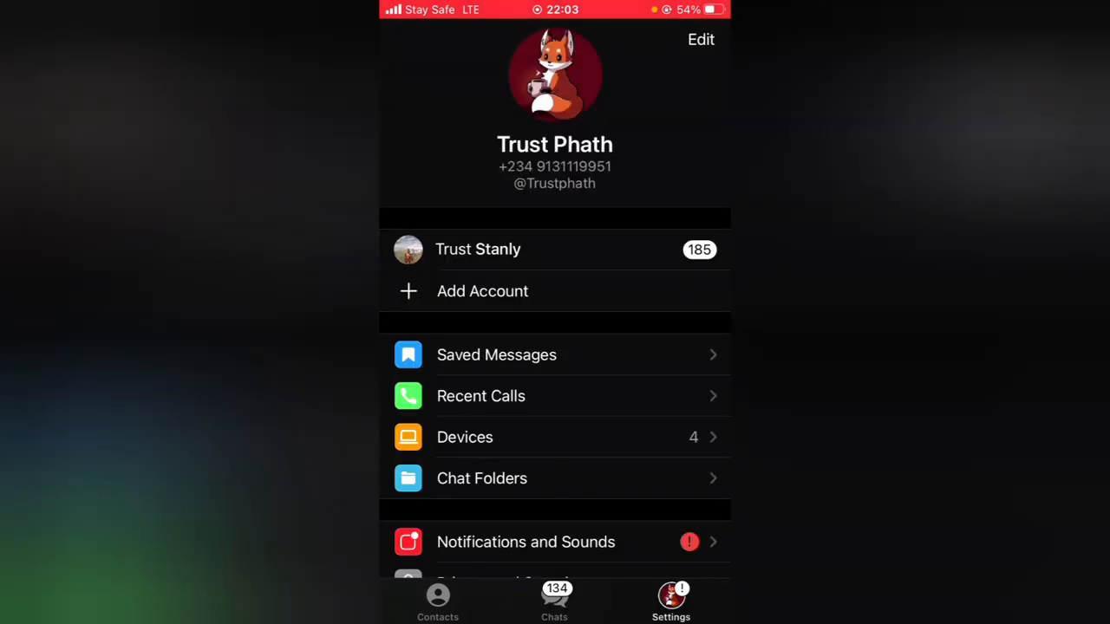
pyautogui.click(555, 78)
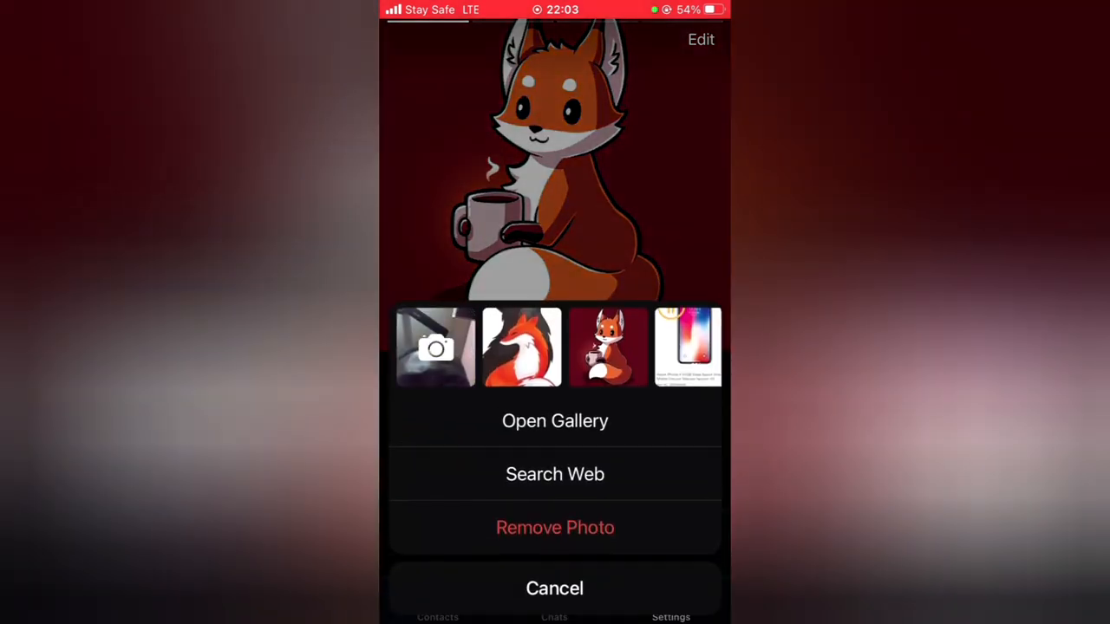
pyautogui.click(554, 420)
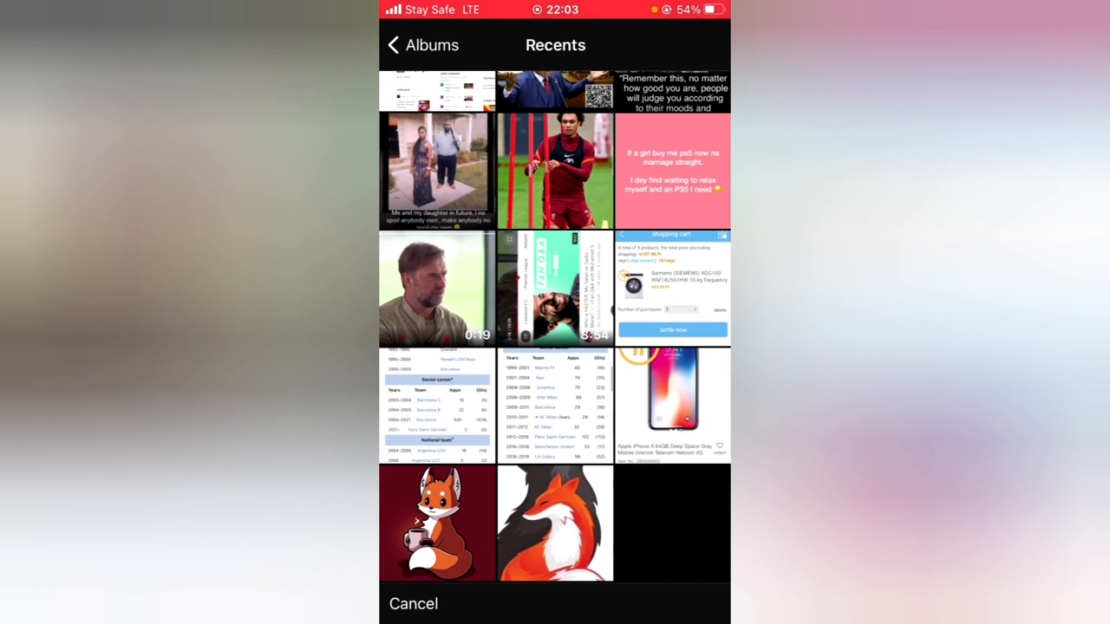
# - Browse the WhatsApp album, cancel without picking a photo, and exit Telegram to the Home Screen
pyautogui.click(421, 45)
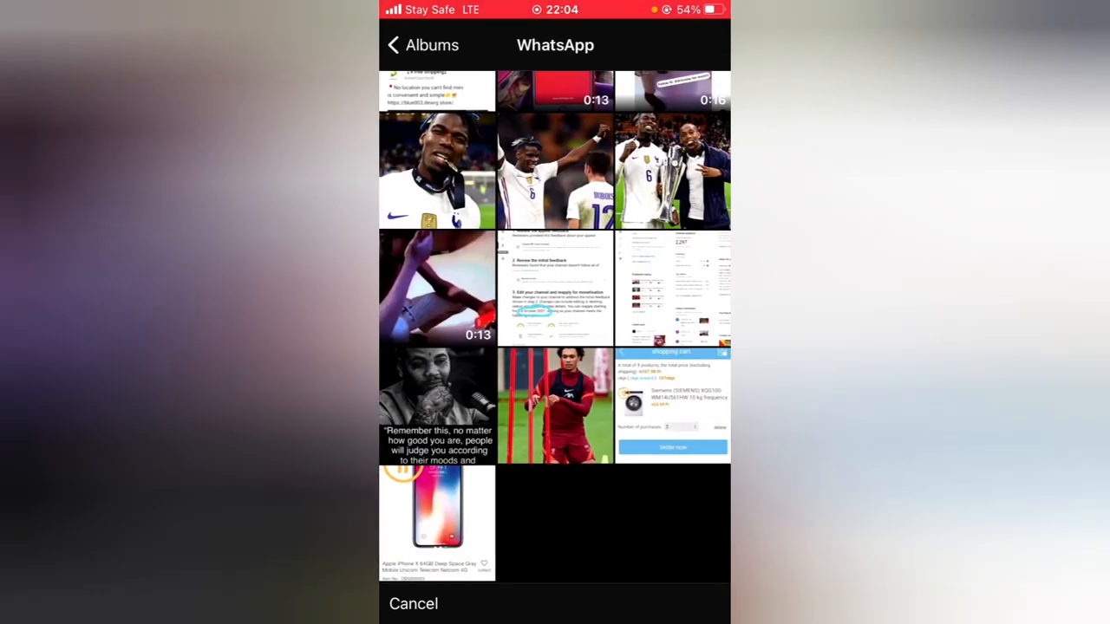
pyautogui.click(420, 45)
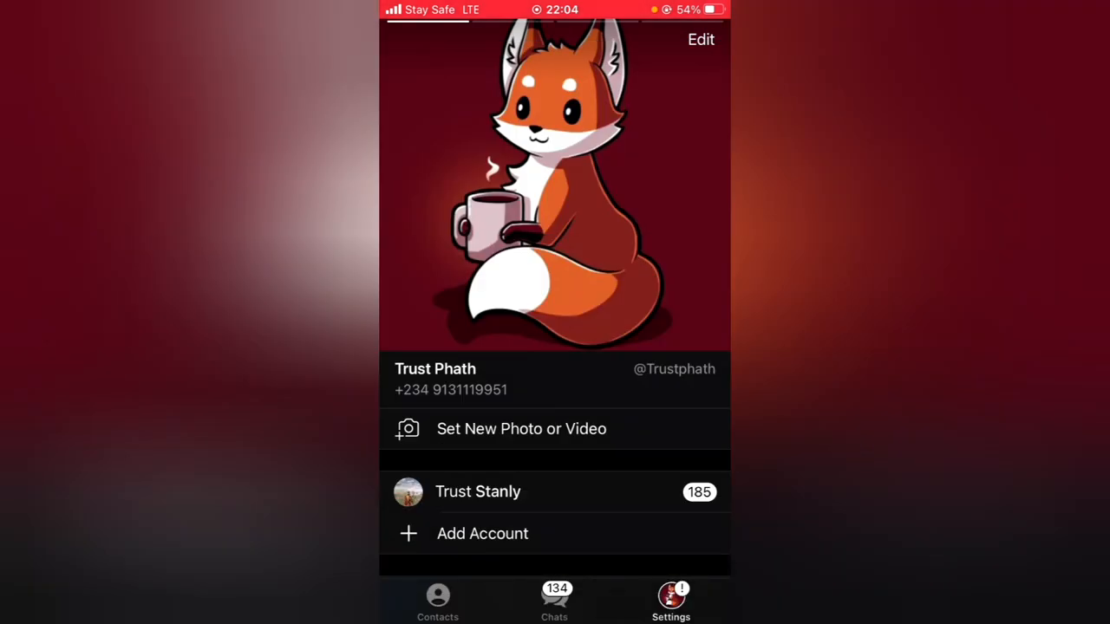
pyautogui.press('home')
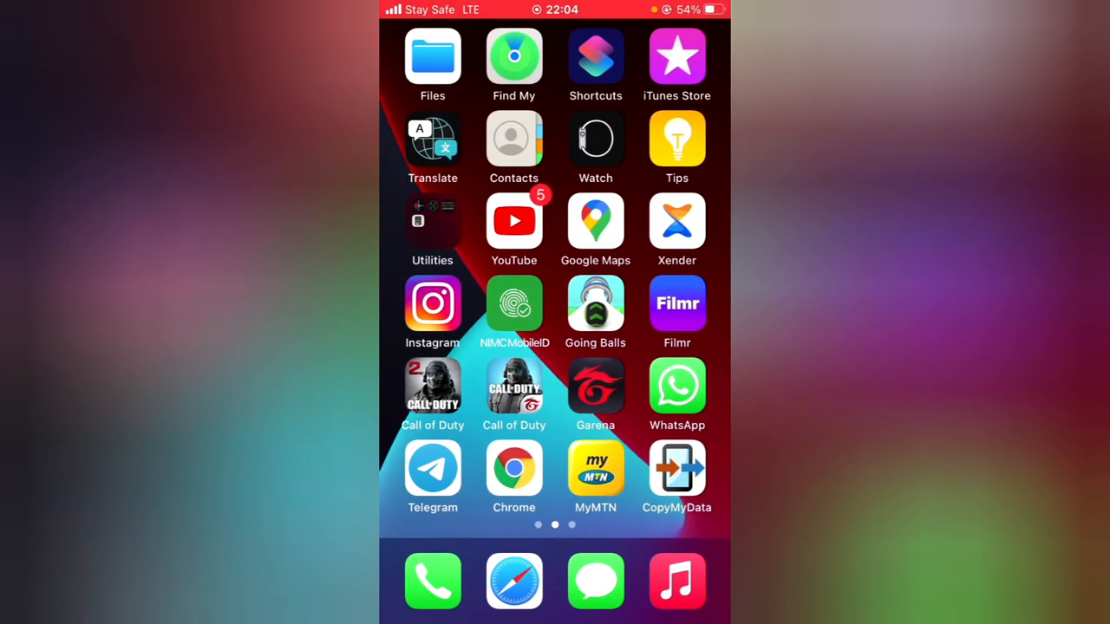